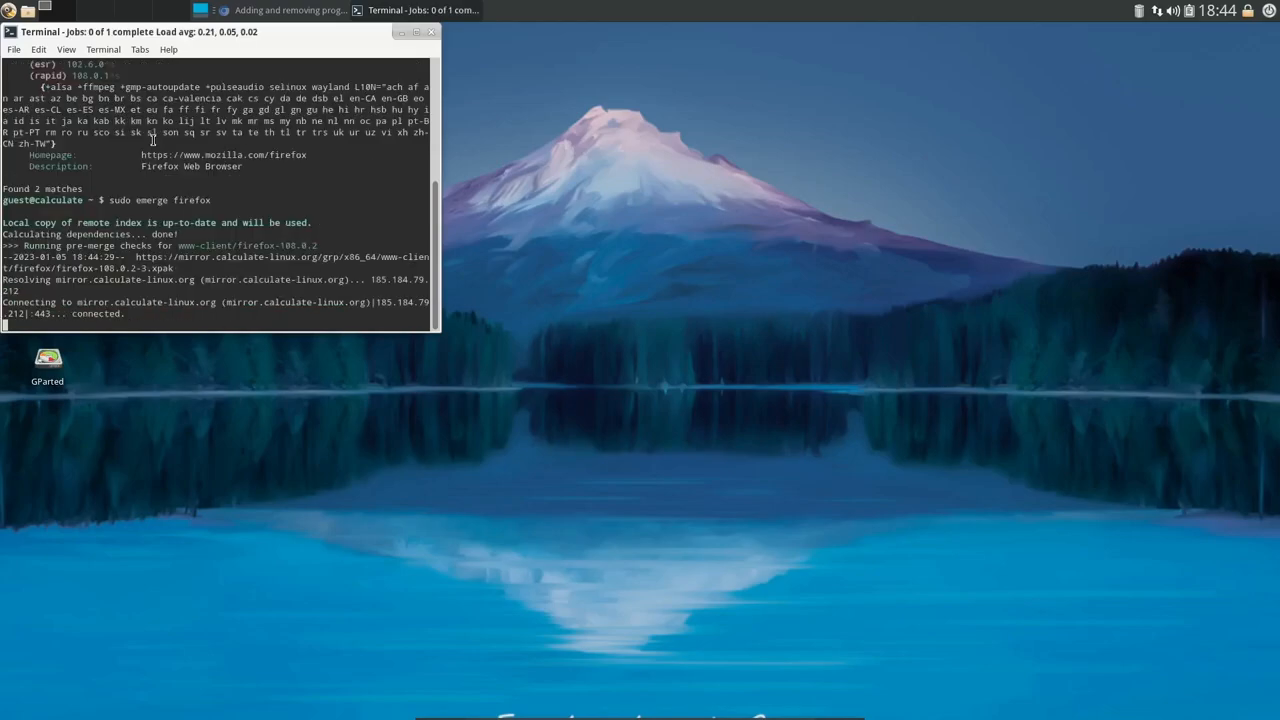
Step: Let the Firefox emerge download from the Calculate Linux mirror in Terminal
click(427, 30)
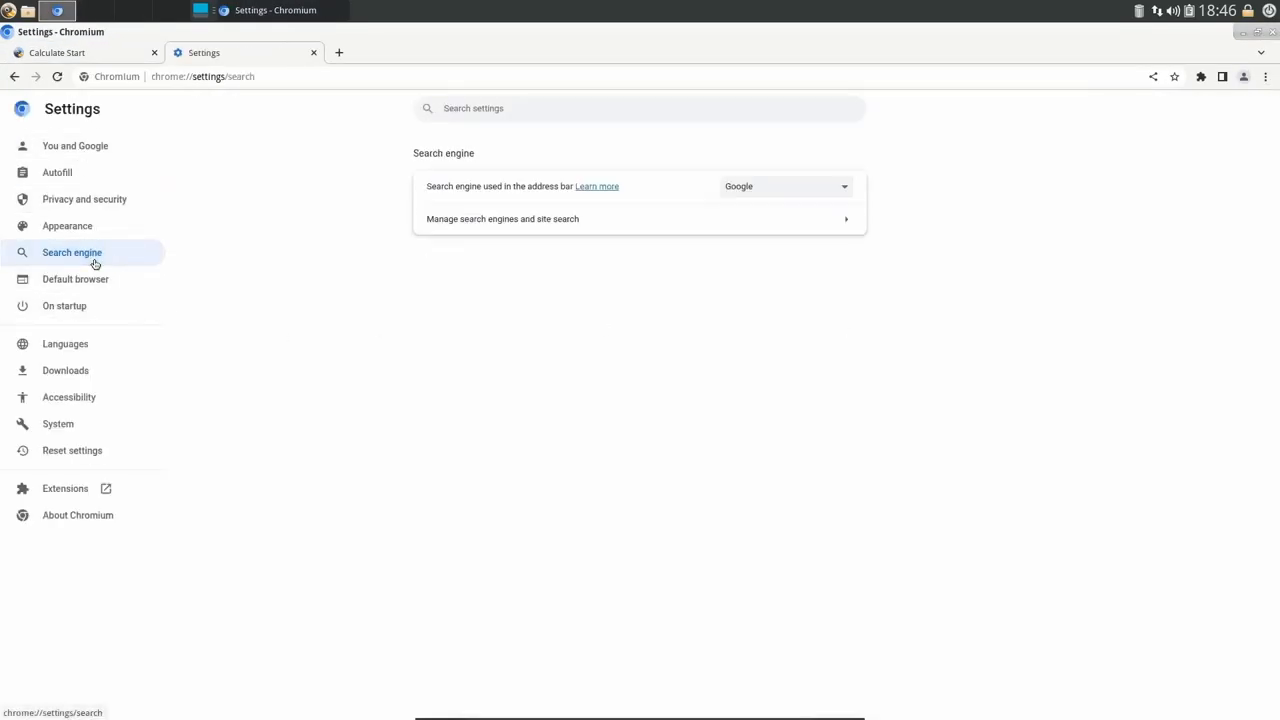
Step: Switch Chromium settings from Search engine to the You and Google section
click(785, 186)
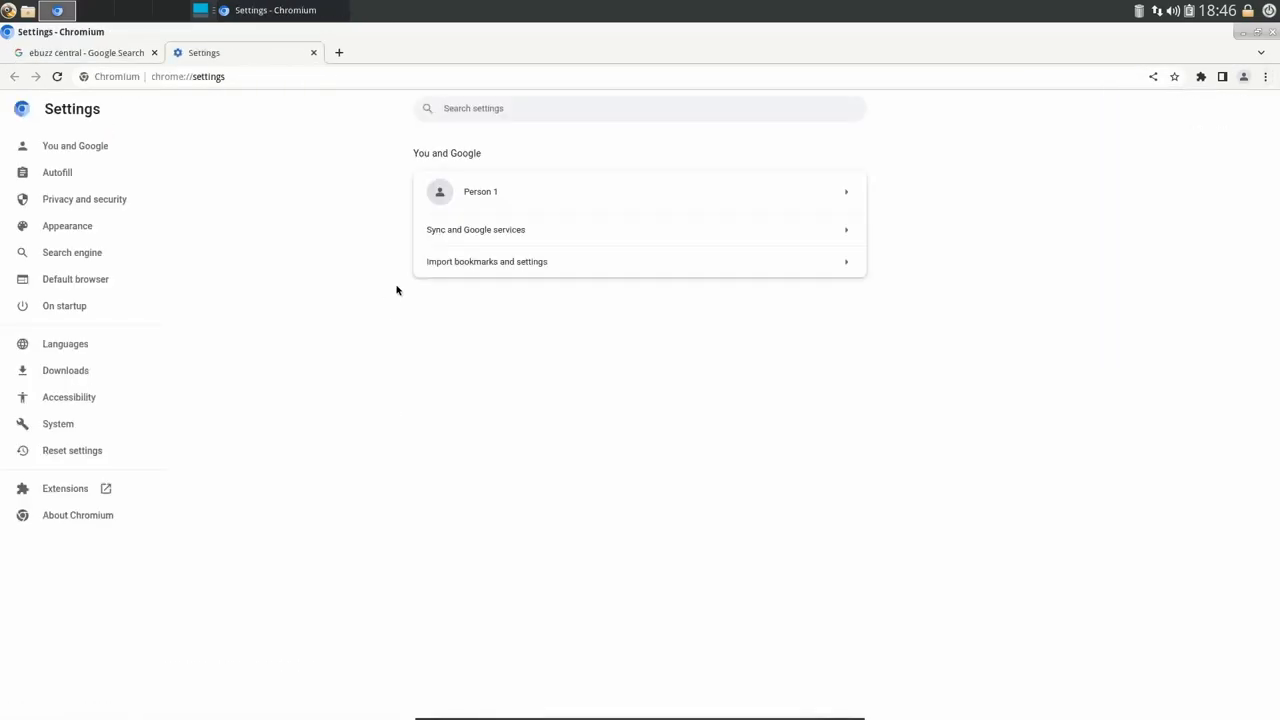
click(71, 252)
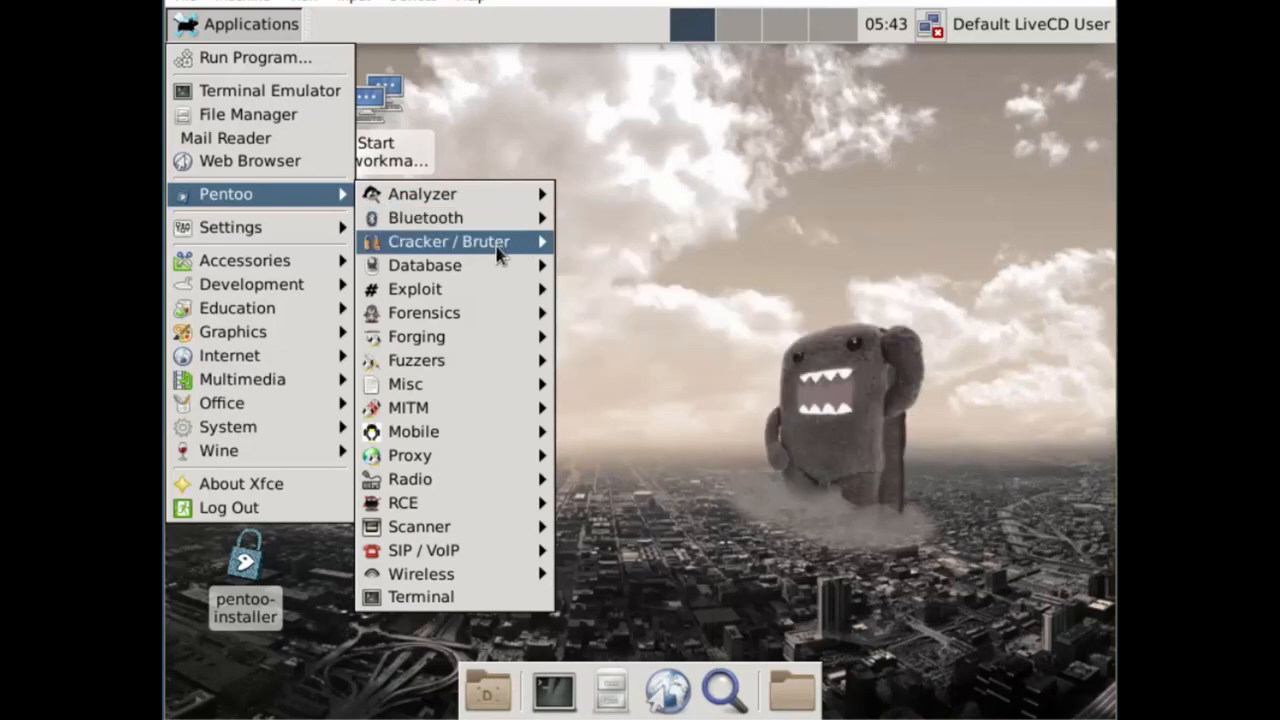
mouse_move(444, 289)
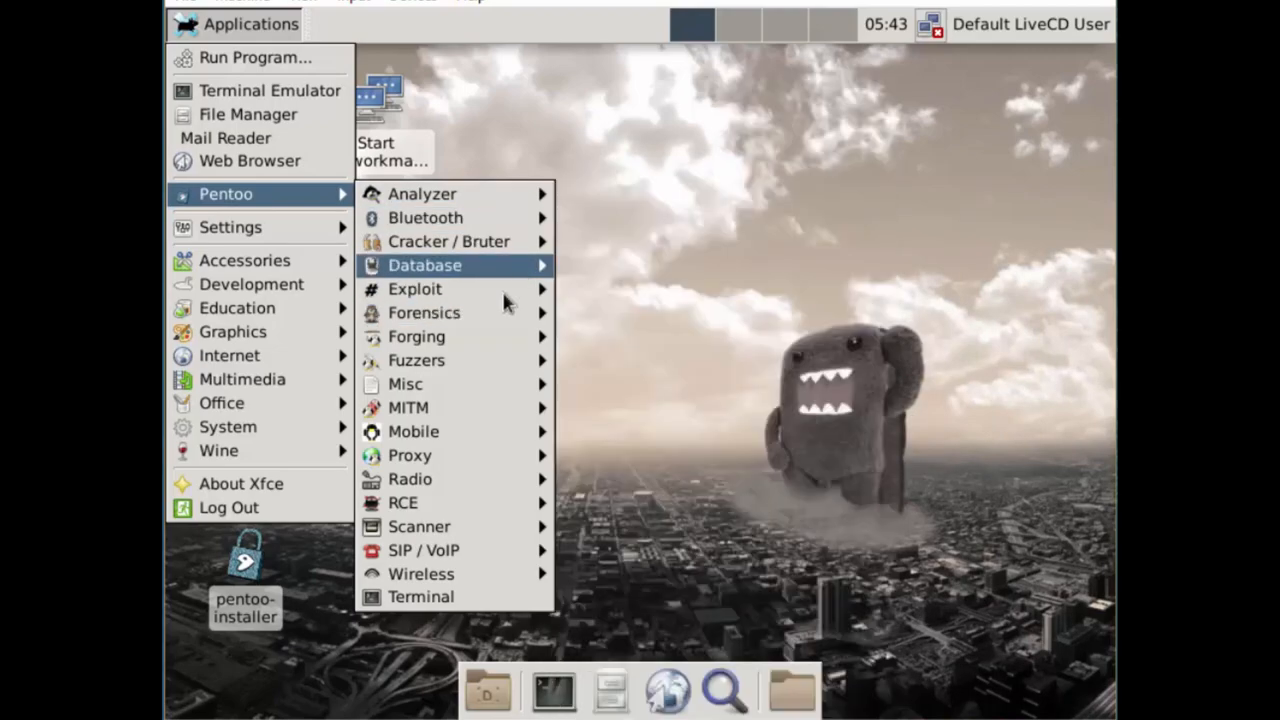
mouse_move(443, 432)
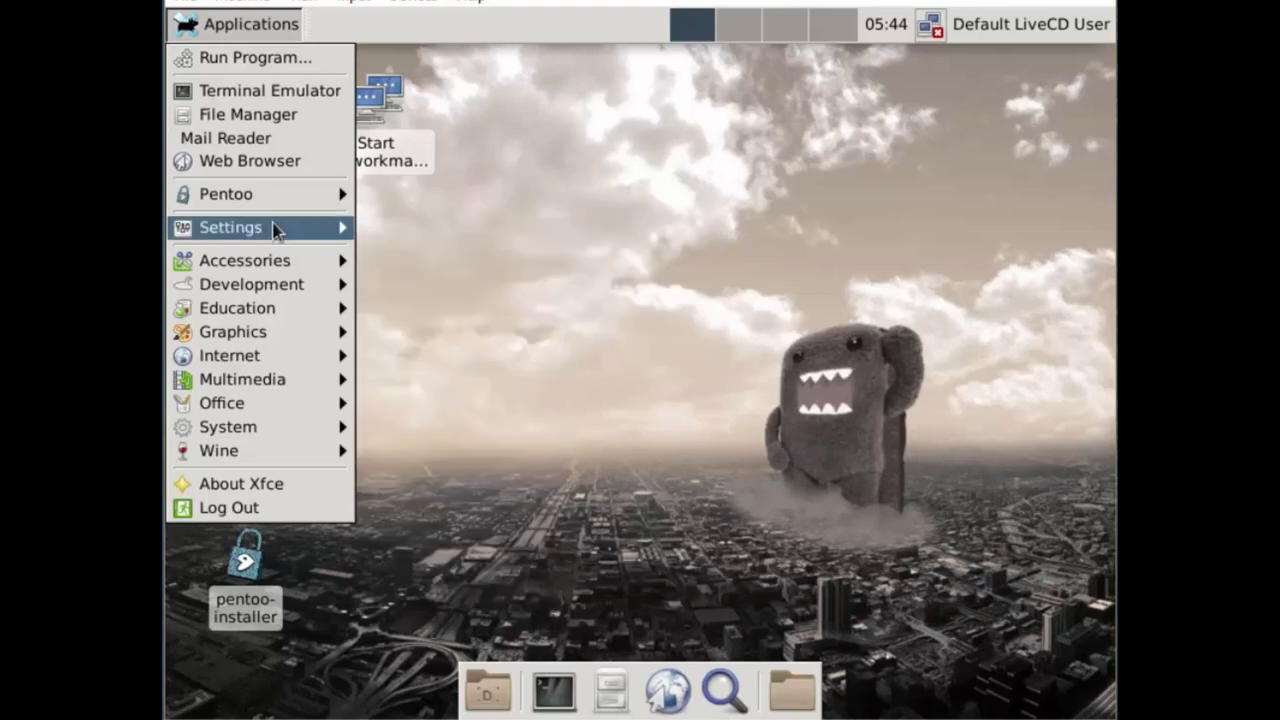
click(457, 288)
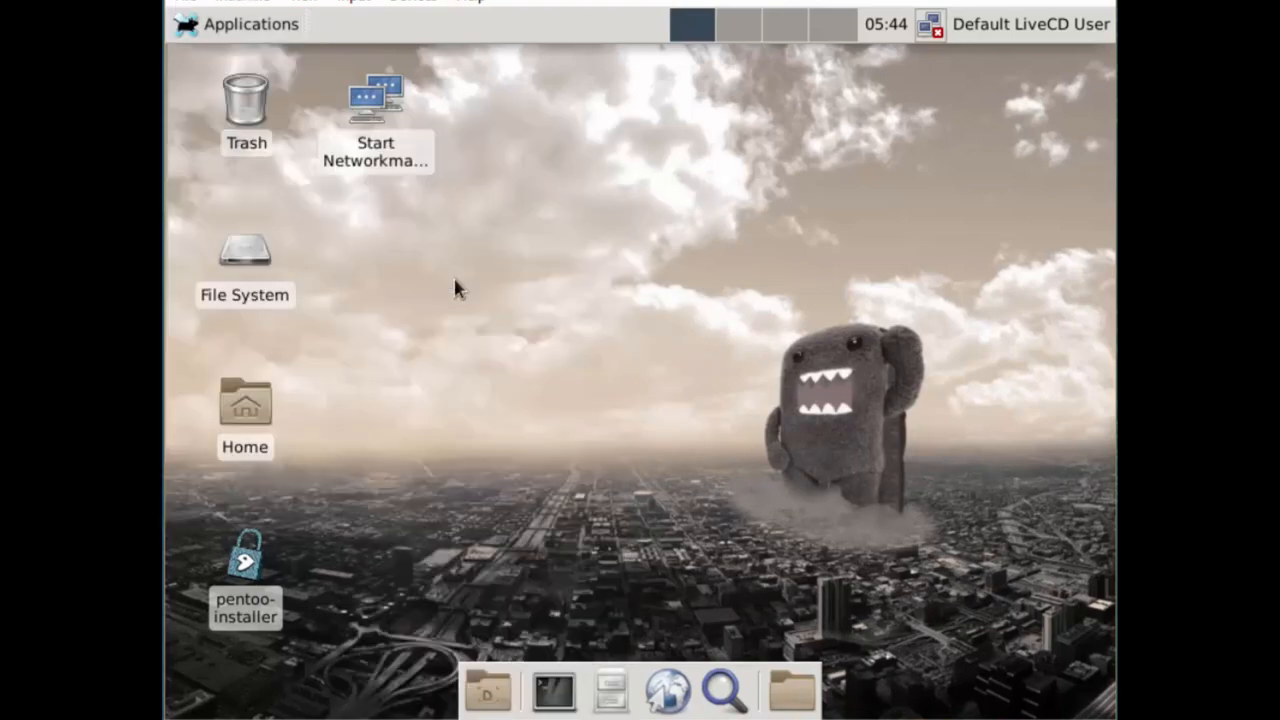
click(250, 24)
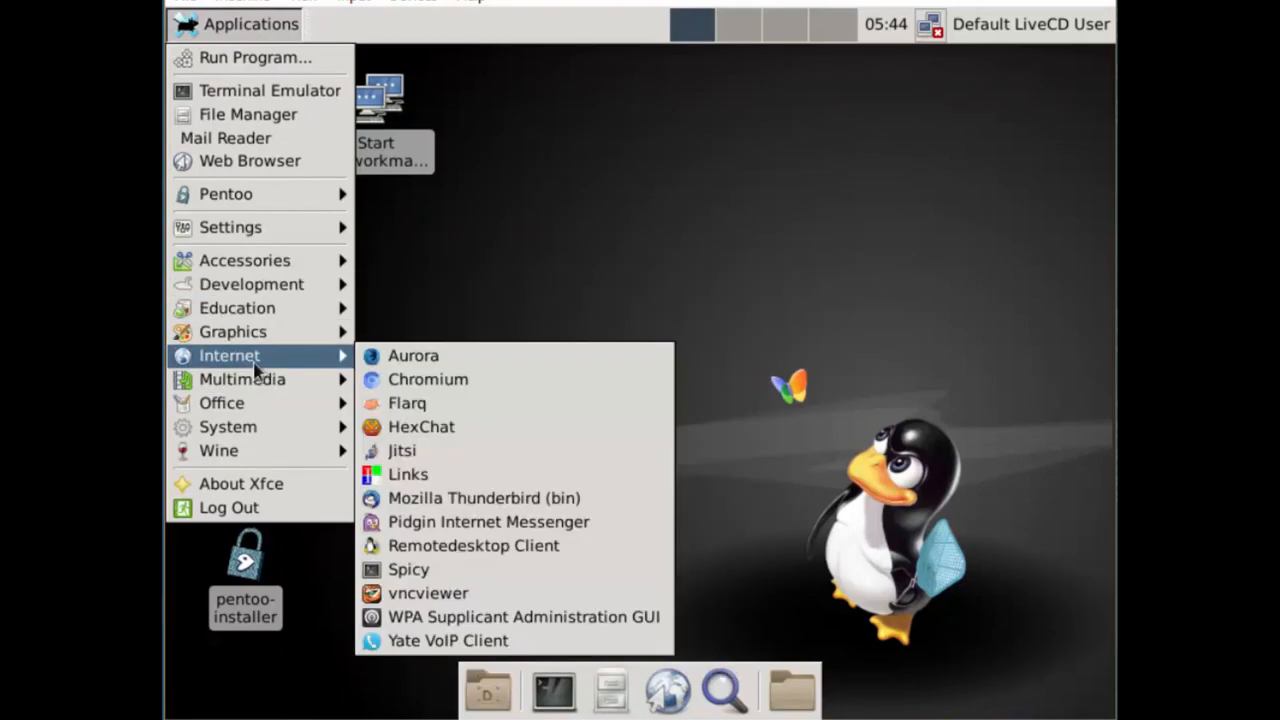
mouse_move(540, 467)
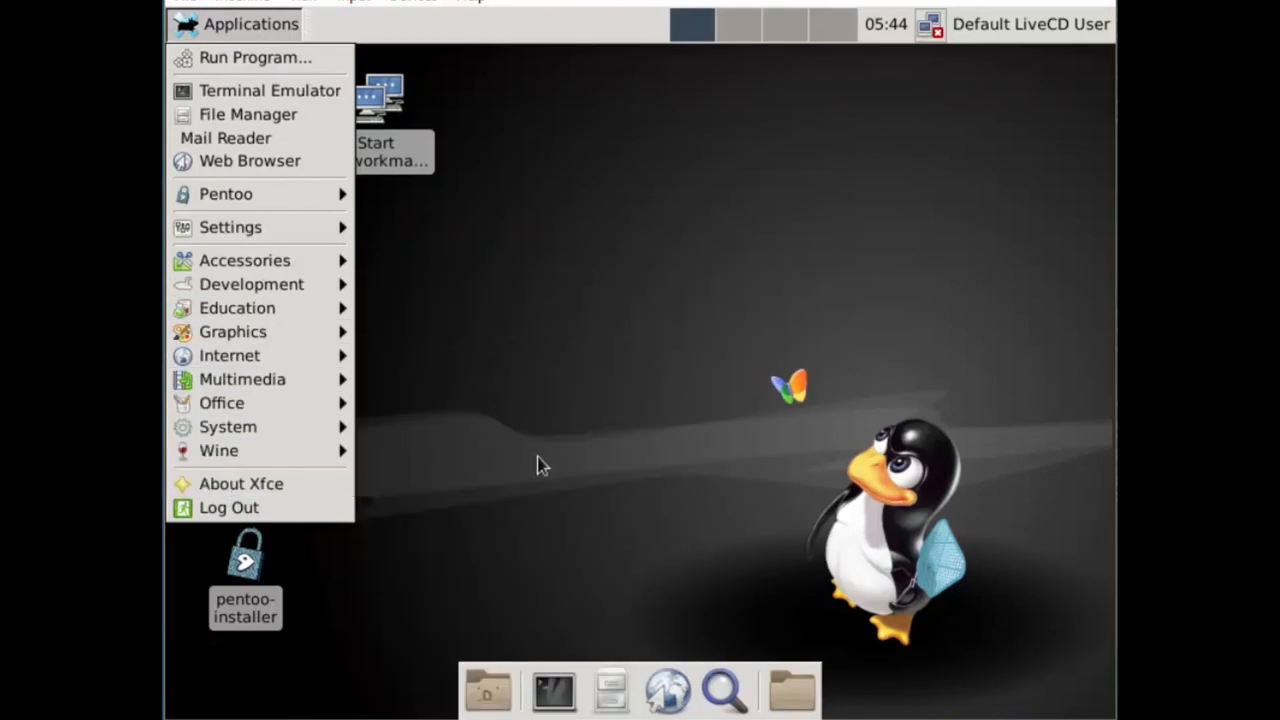
click(243, 114)
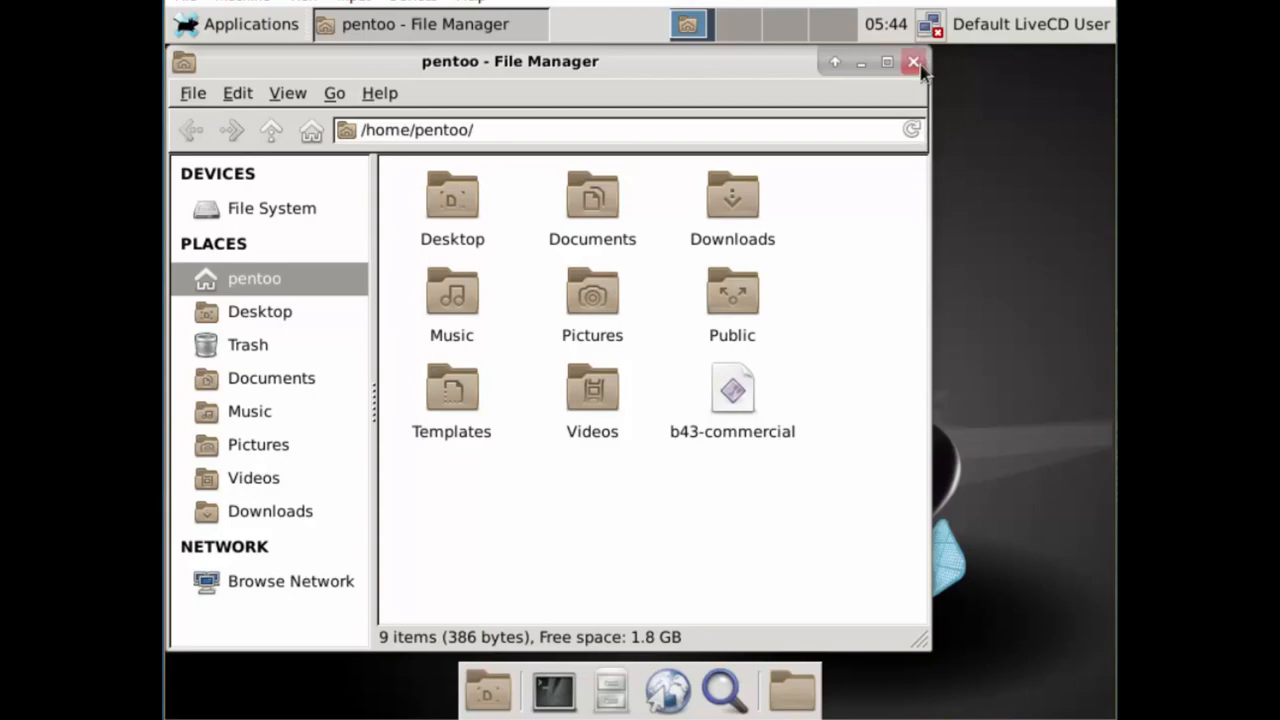
click(912, 62)
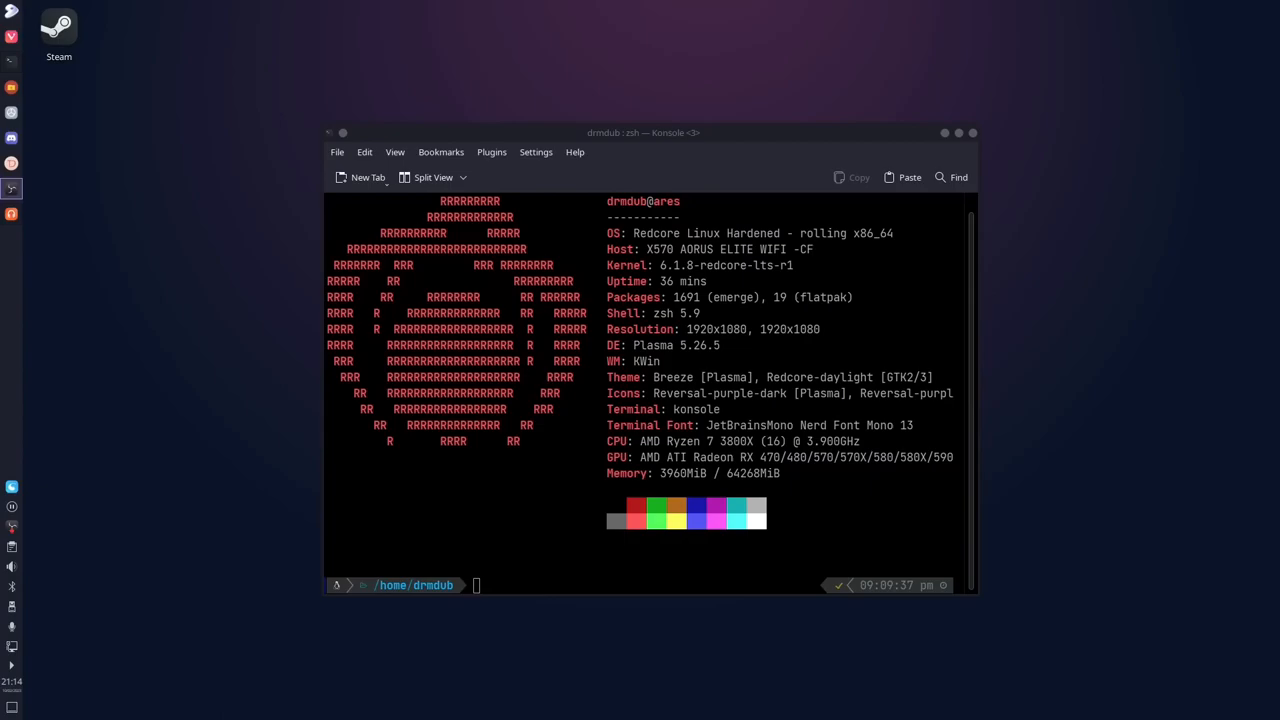
Step: Type 'doas emerge --ask x11-misc/xclip' at the Konsole zsh prompt
text(doas emerge --ask x11-misc/xclip)
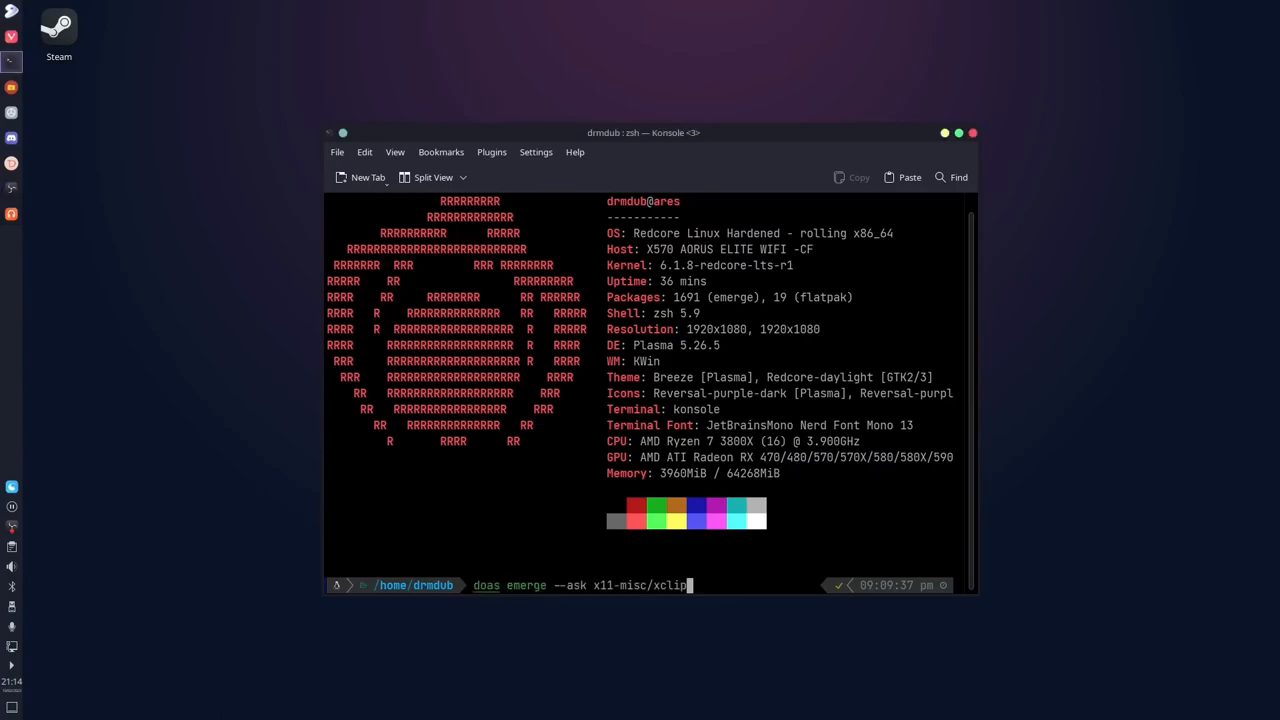